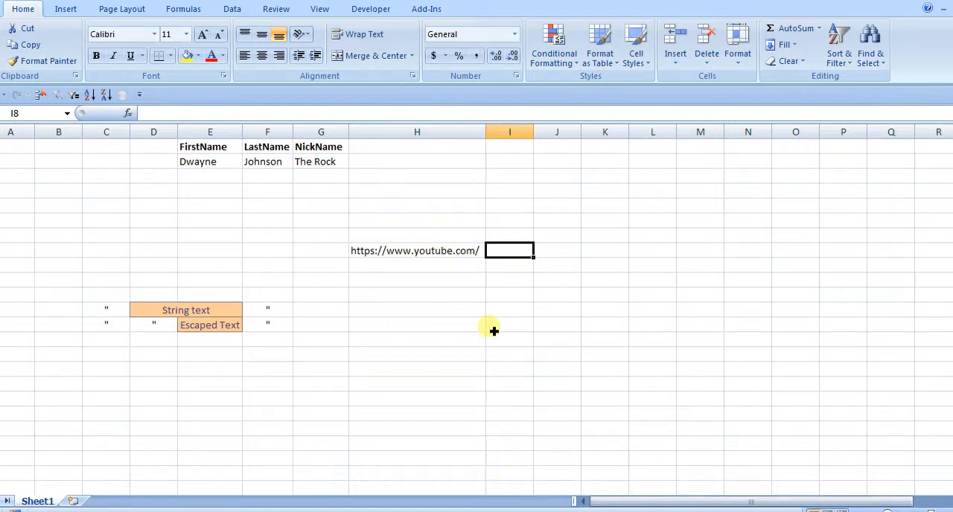
mouse_move(491, 346)
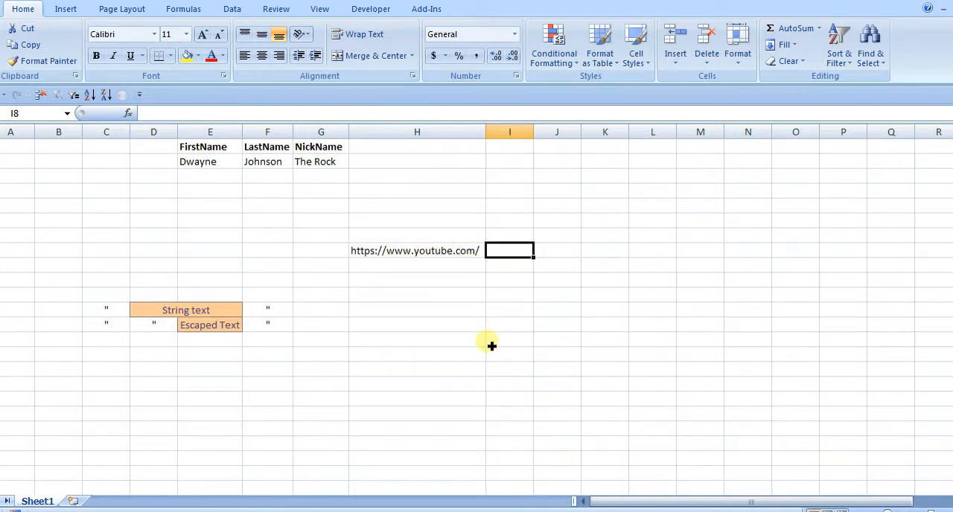
Enter =""""&H8&"""" in I8 so the H8 URL appears wrapped in double quotes.
type("=")
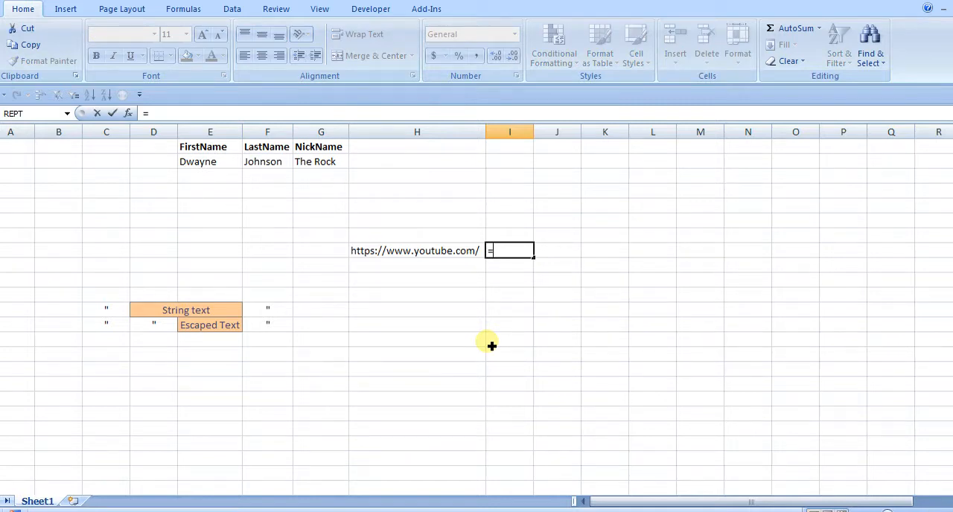
type("\"\"\"\"&")
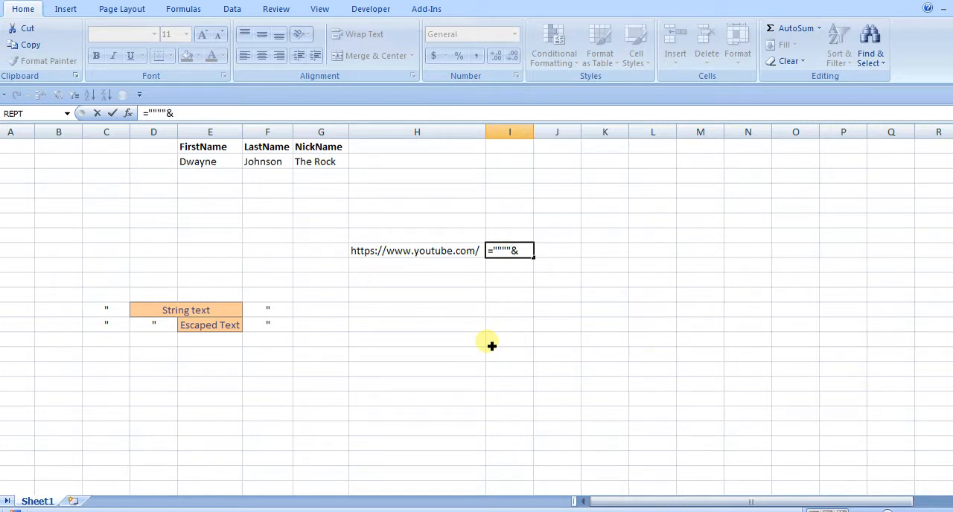
left_click(415, 250)
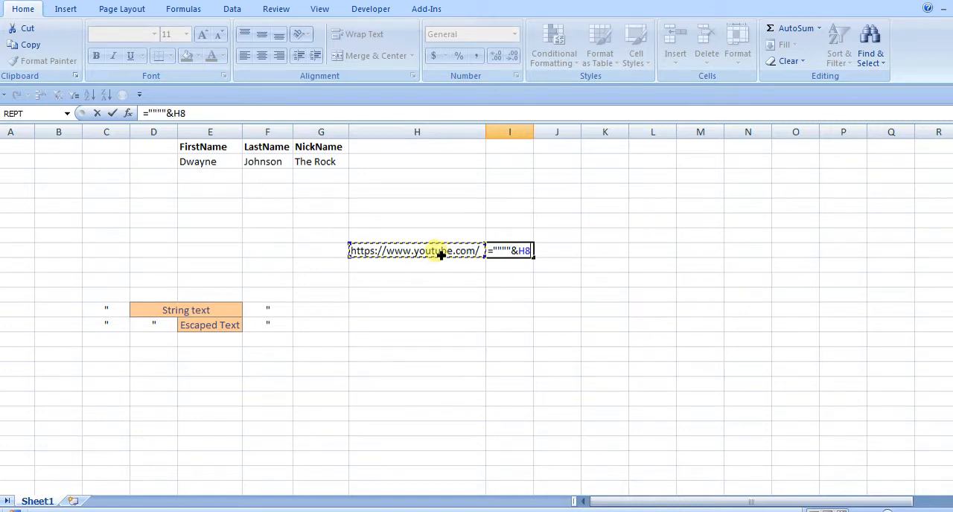
type("&")
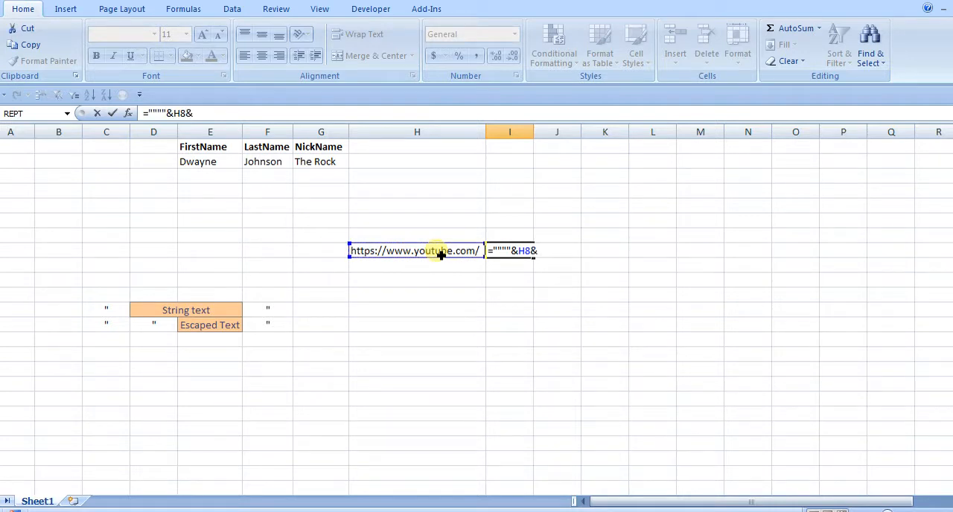
type("\"\"\"\"")
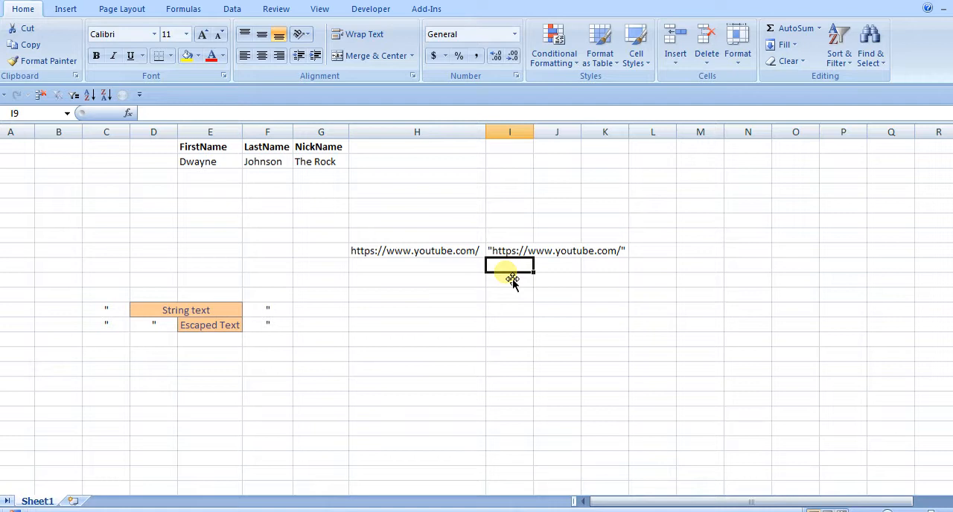
Enter =CONCATENATE("""",H8,"""") in I9 for a second quoted copy of the URL.
type("=con")
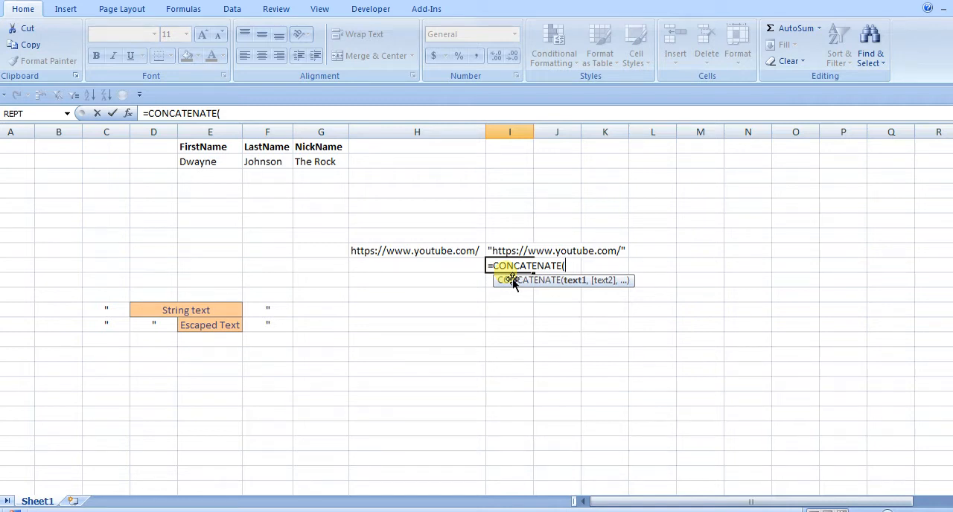
type("\"")
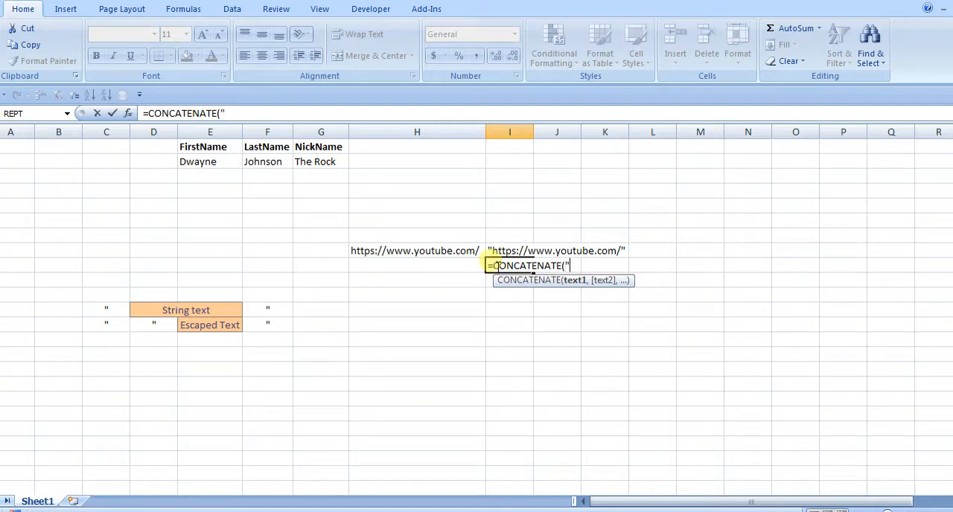
type("\"\"\"")
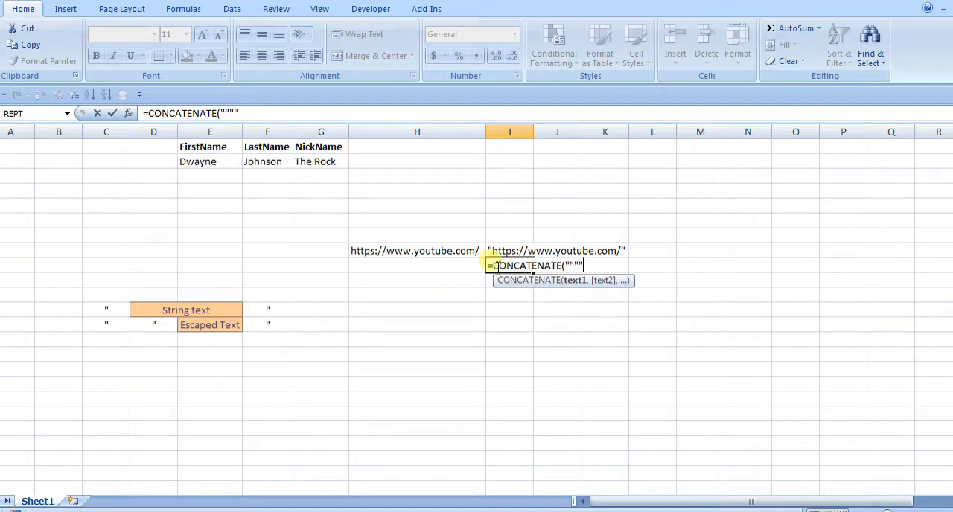
type(",")
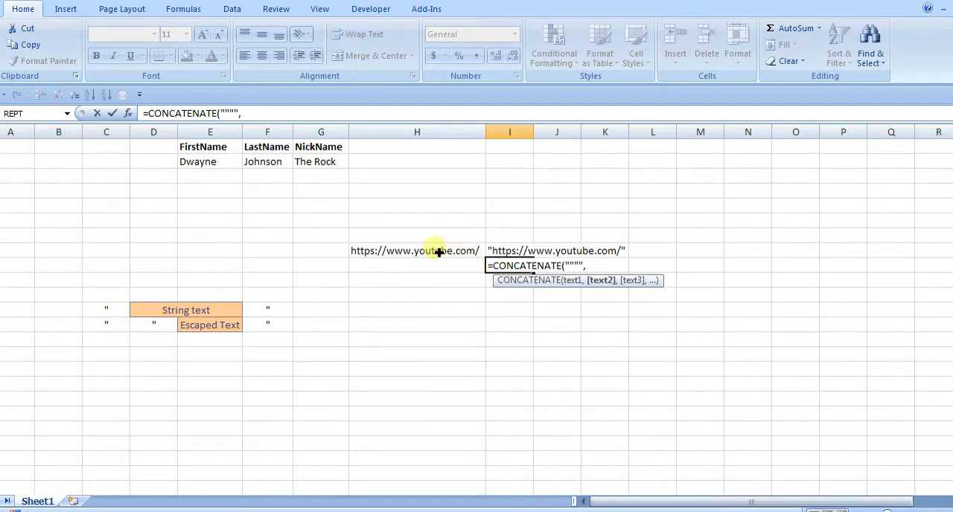
left_click(416, 250)
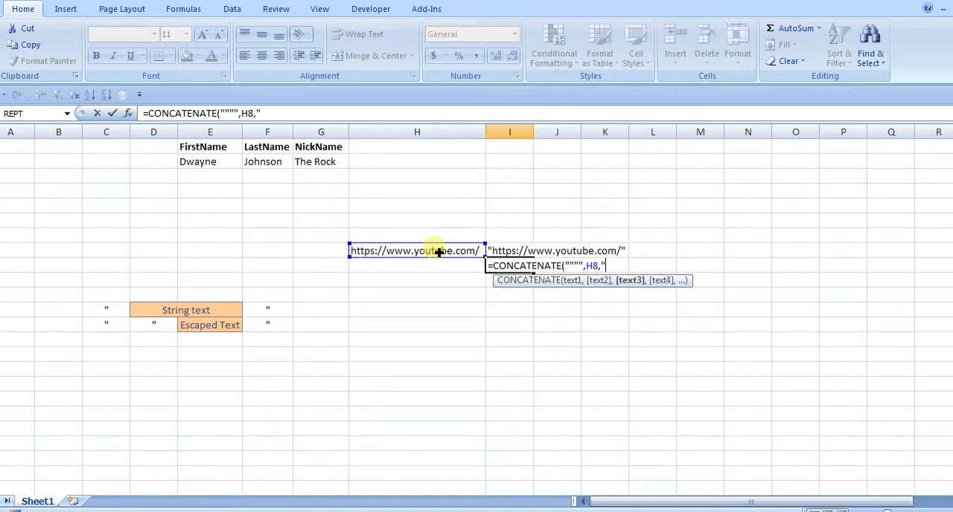
type("\"\"\"\"")
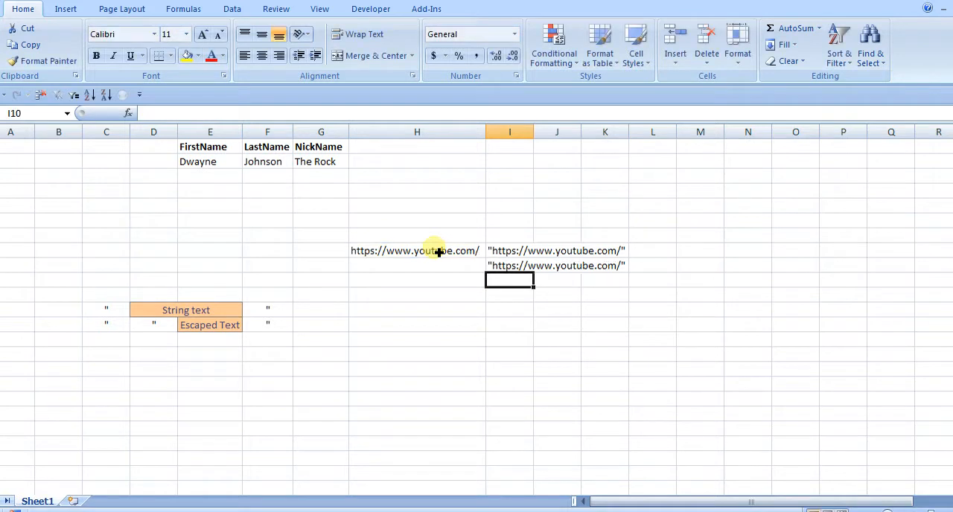
mouse_move(496, 327)
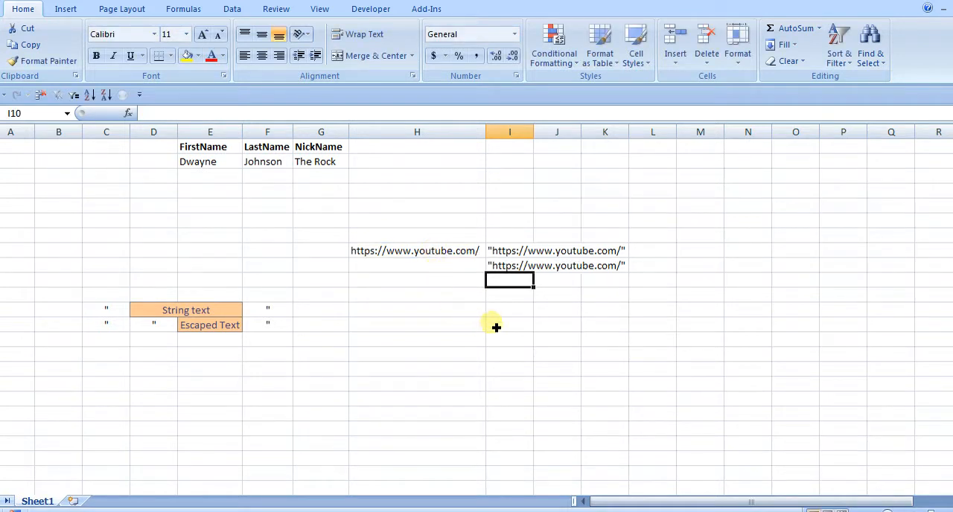
mouse_move(739, 255)
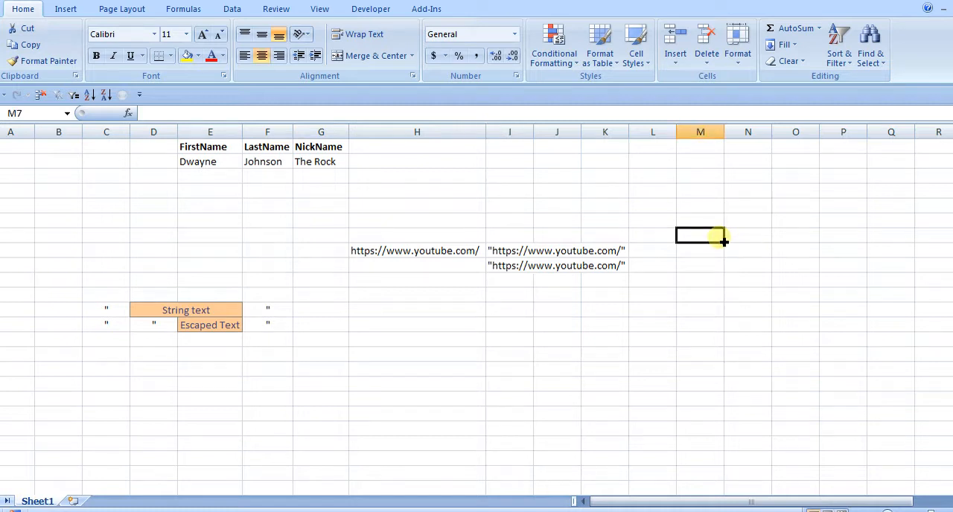
Label M7 CHAR(34) and enter =CHAR(34) in M8 to return a lone double-quote mark.
type("CHAR")
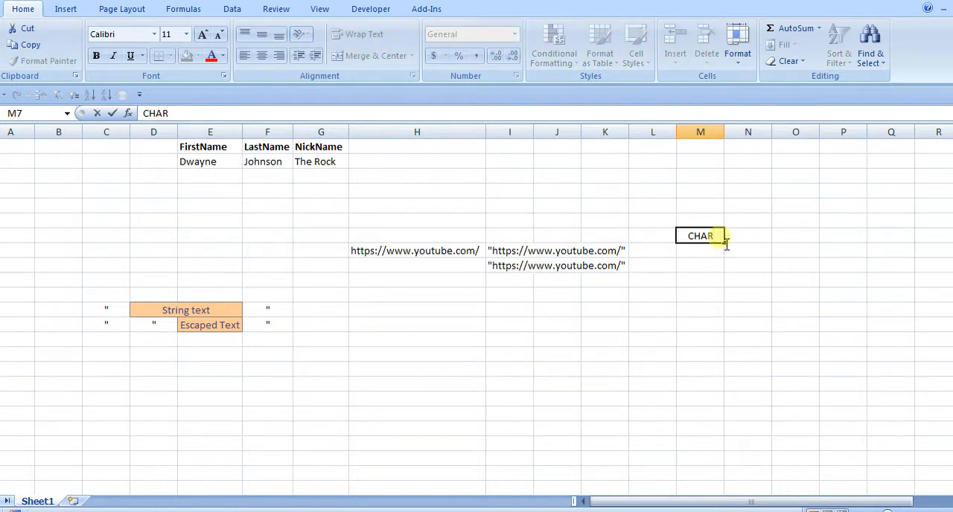
type("(34")
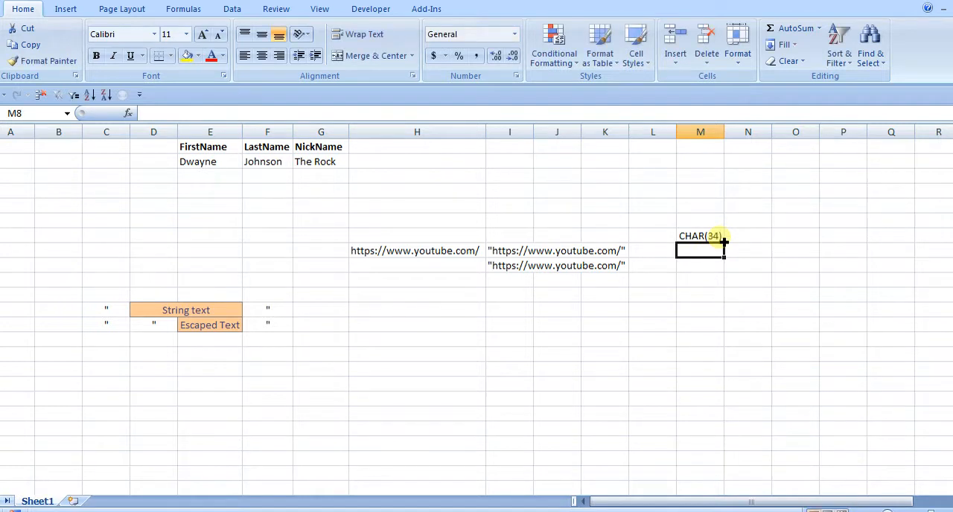
type("=")
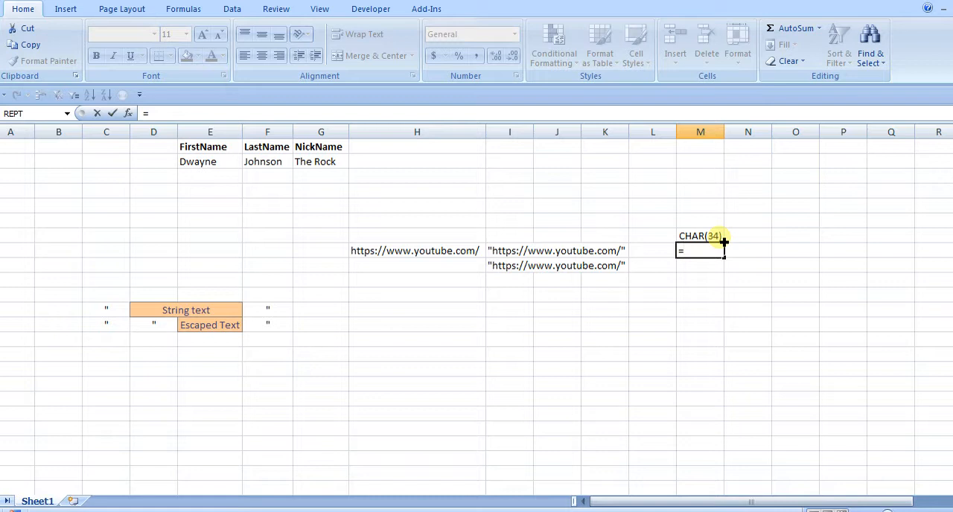
type("CHAR")
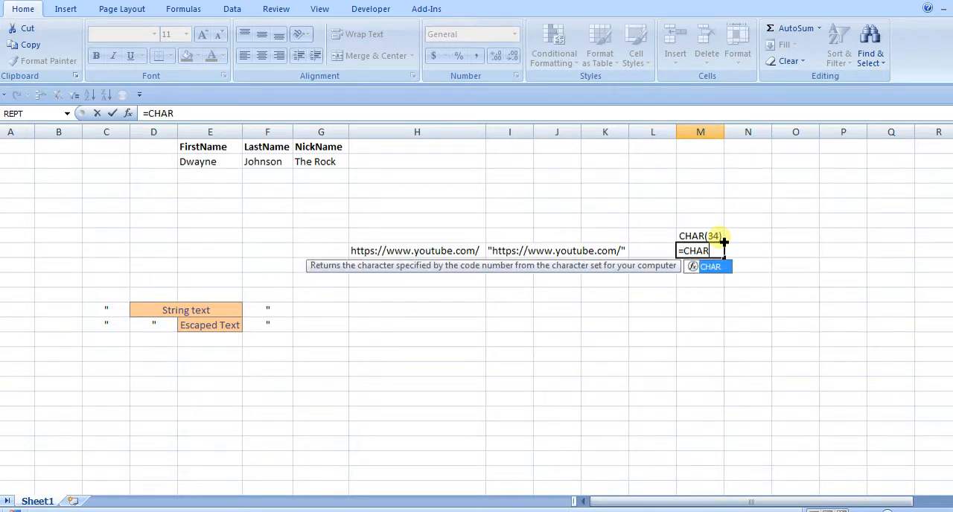
type("(34")
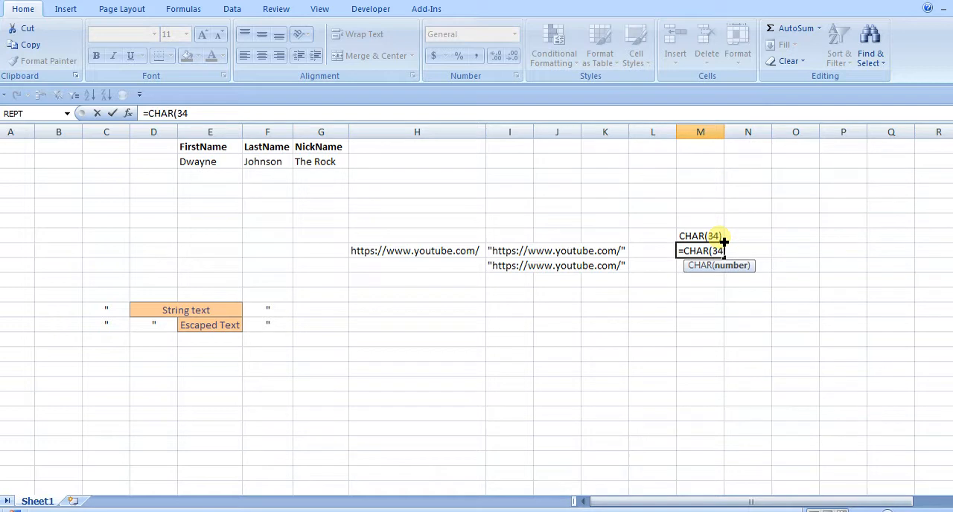
type(")")
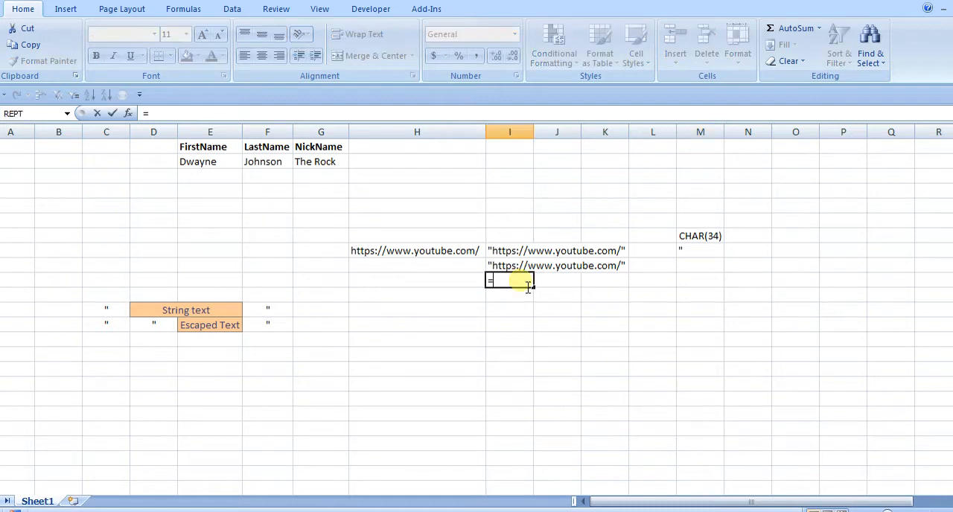
Enter =CHAR(34)&H8&CHAR(34) in I10, dismissing the formula error dialog along the way.
type("=CHAR(")
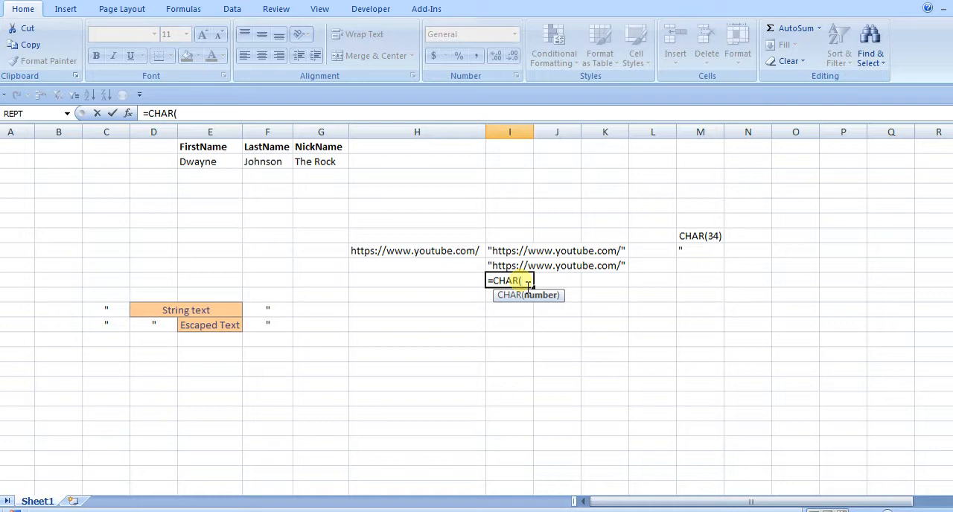
left_click(415, 250)
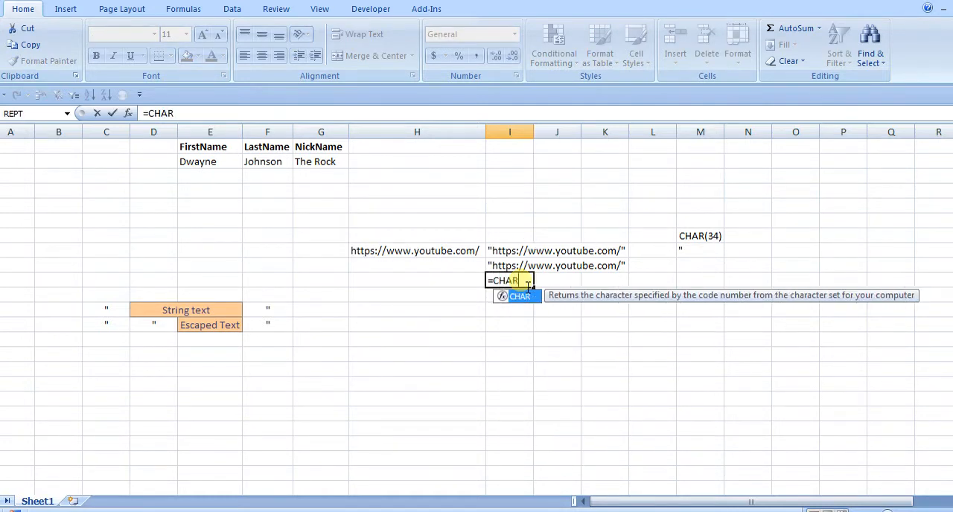
type("34)")
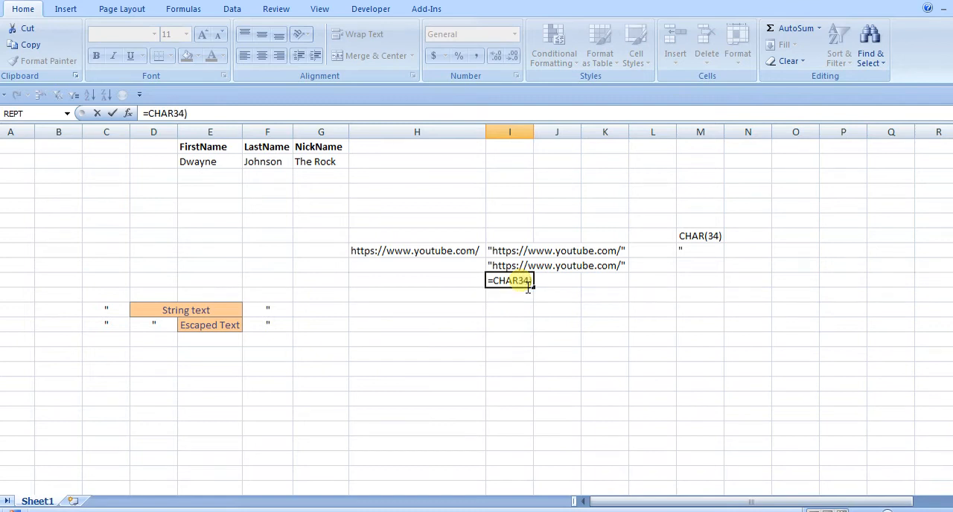
type("&")
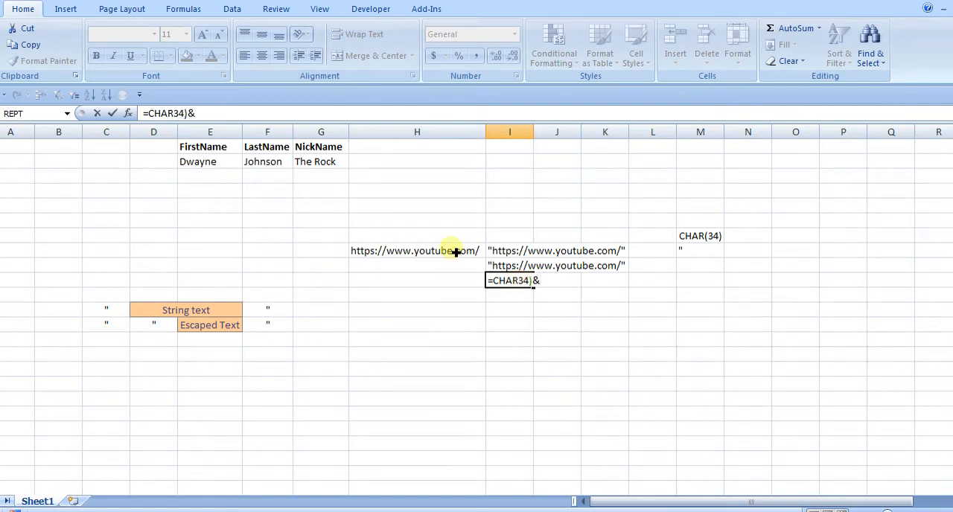
left_click(417, 251)
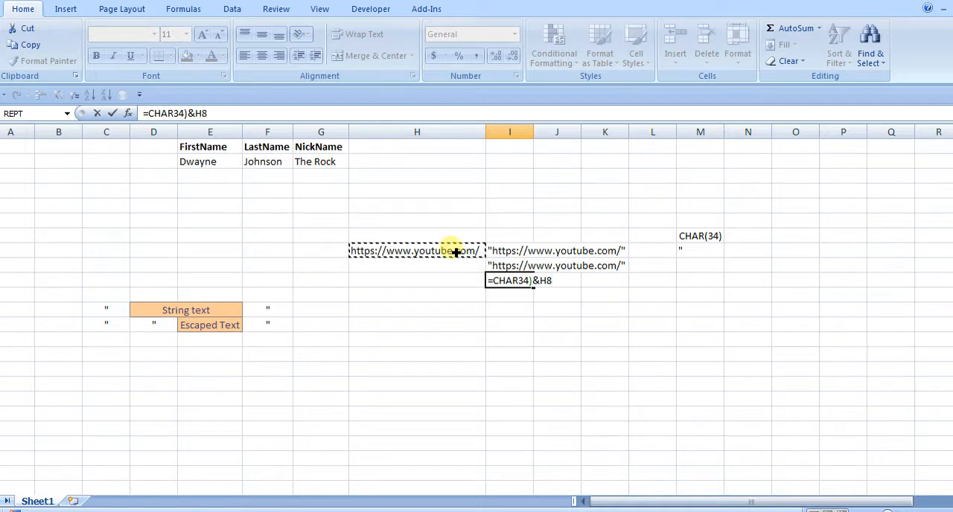
type("&CHAR")
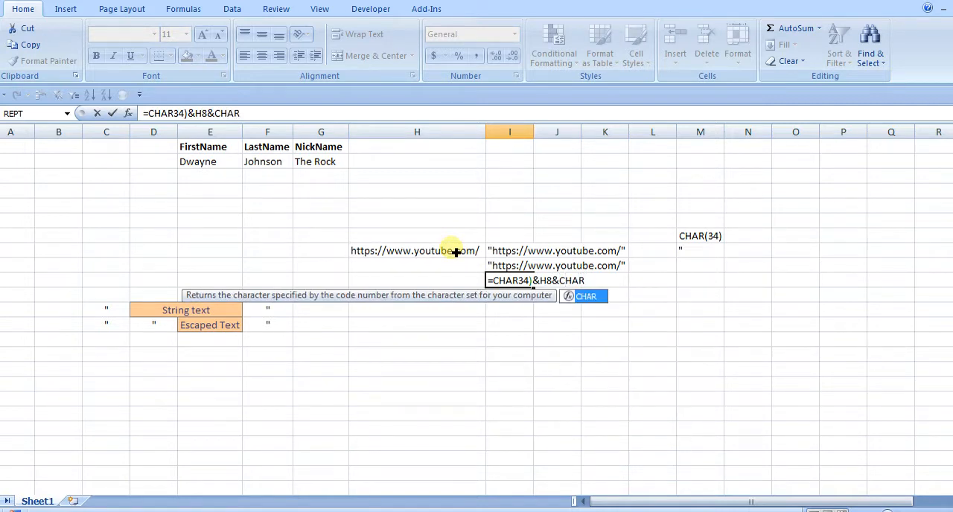
type("(34")
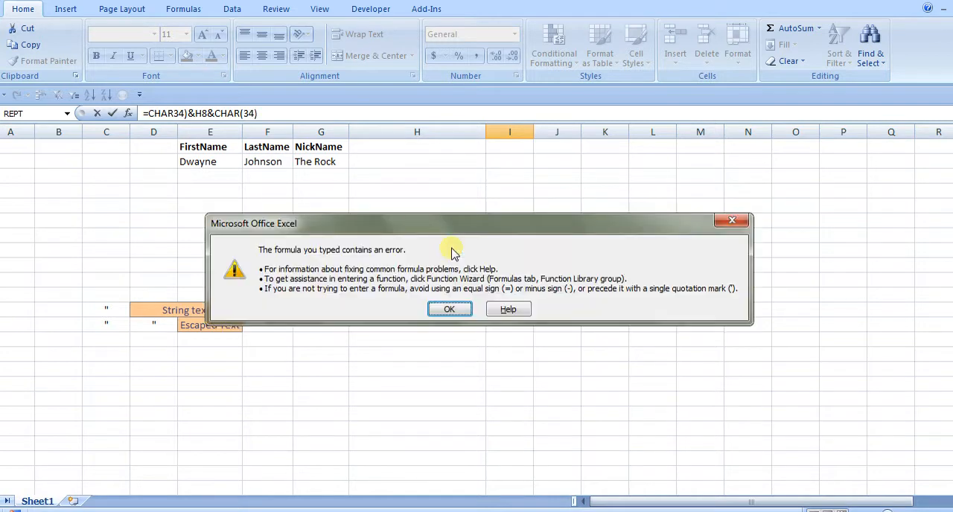
left_click(449, 309)
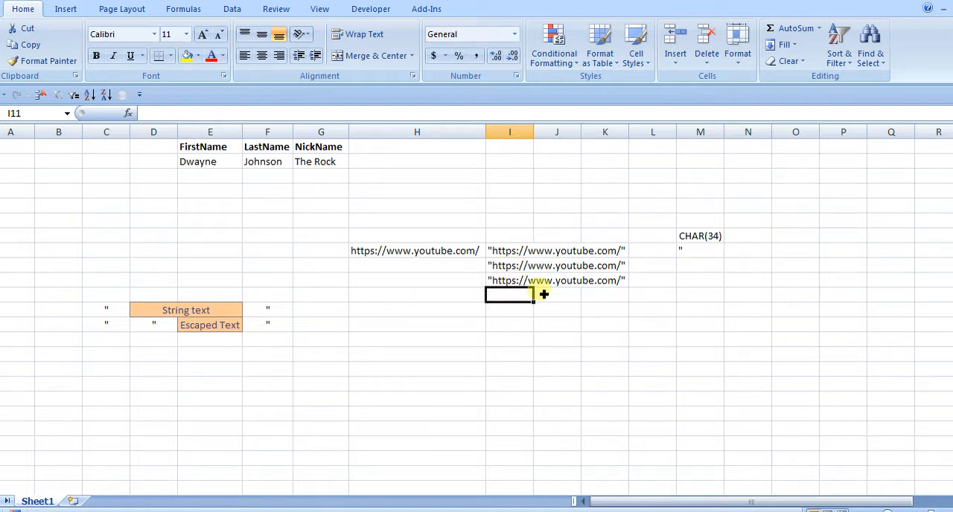
Start =CONCATENATE(M8,H8,M8) in I11 joining the M8 quote around the H8 URL.
left_click(700, 251)
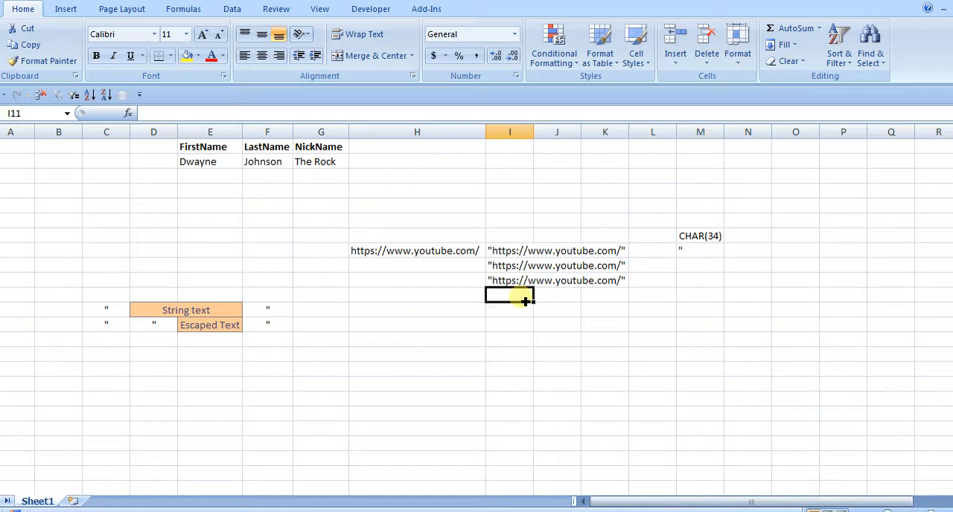
type("=")
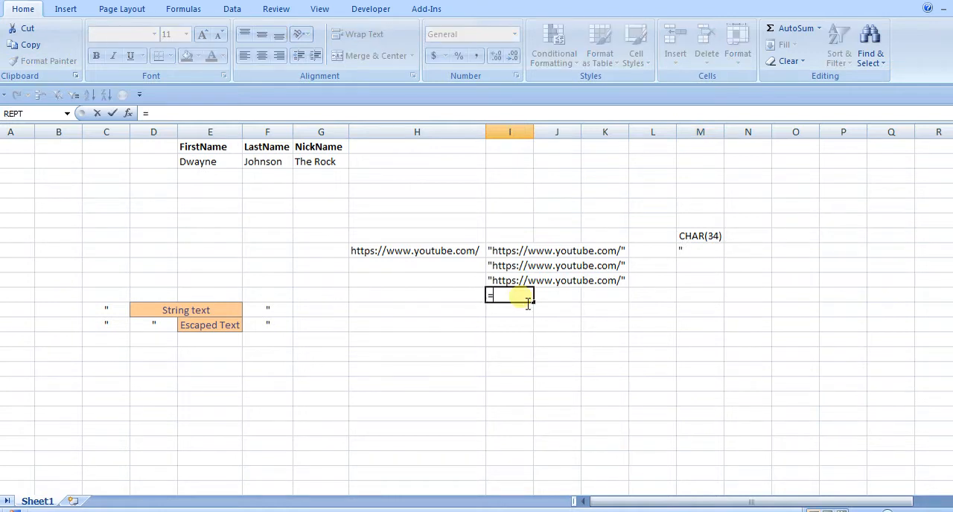
type("CONCATENATE(")
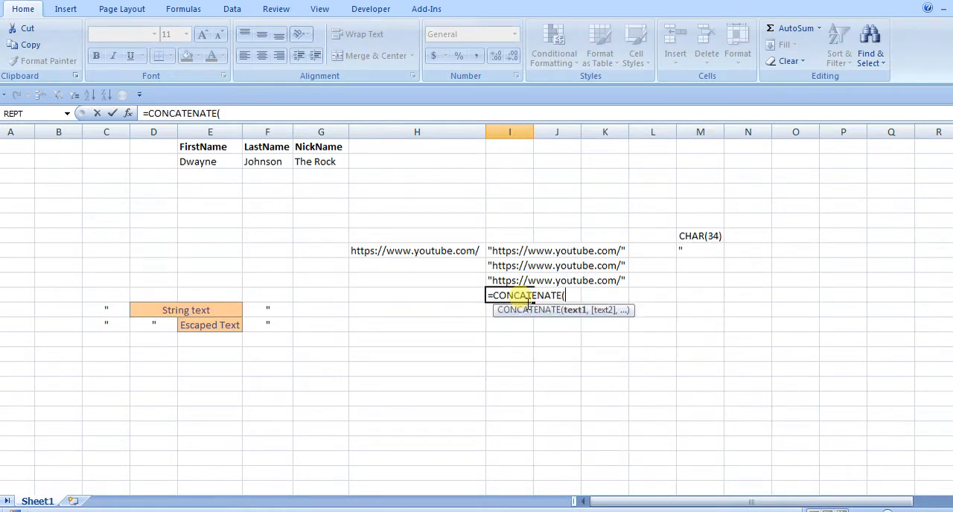
mouse_move(714, 256)
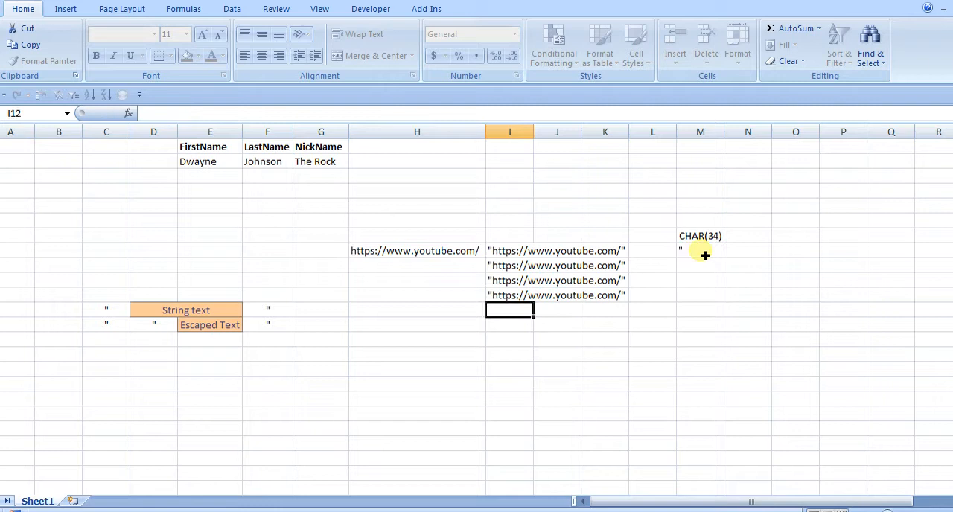
Review the formulas in I10, M8 and I11 and leave them unchanged.
left_click(509, 280)
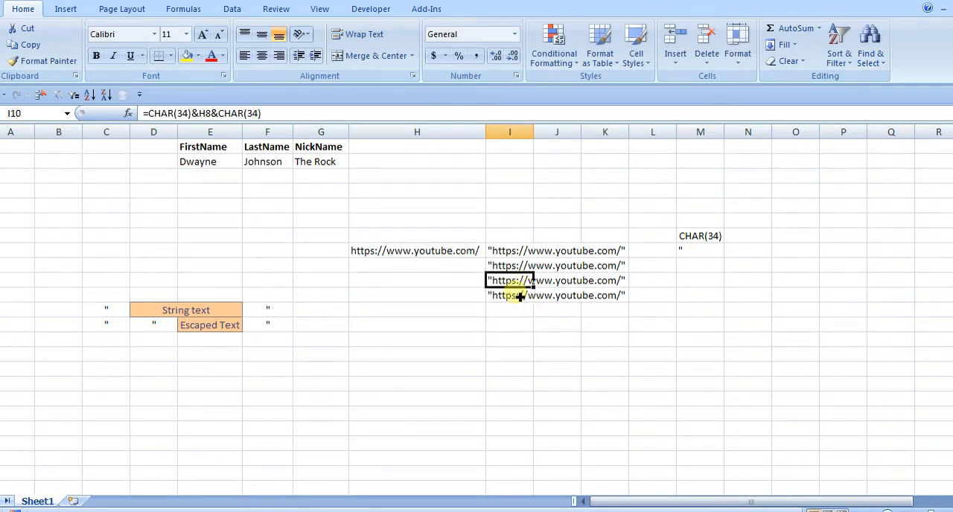
left_click(699, 251)
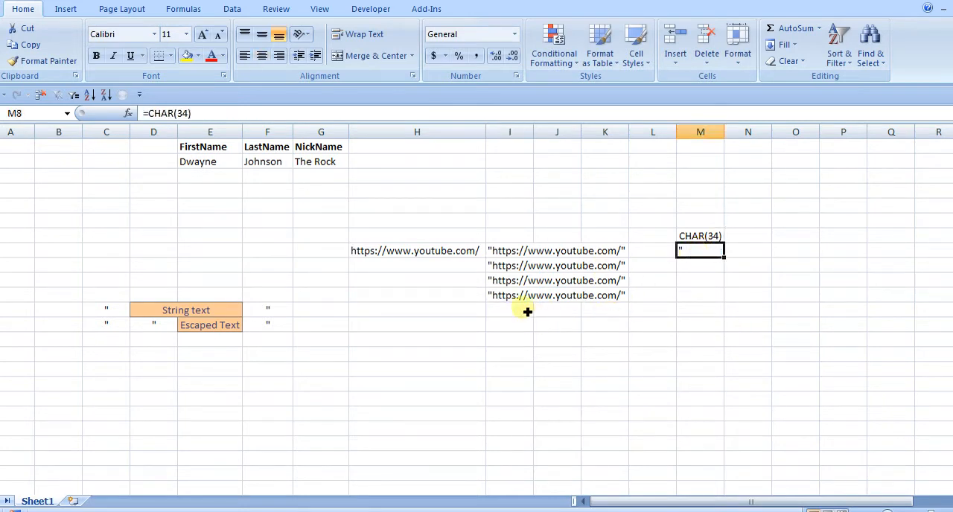
left_click(510, 296)
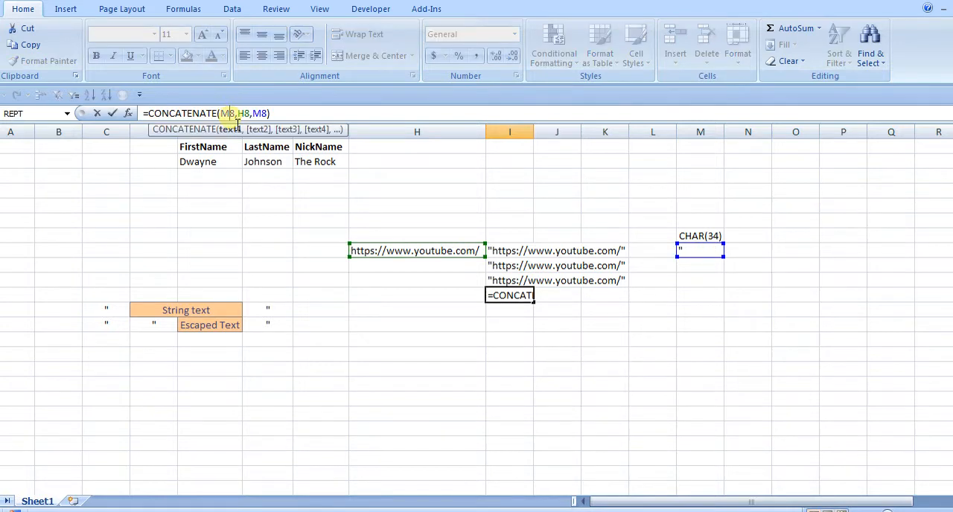
key("f4")
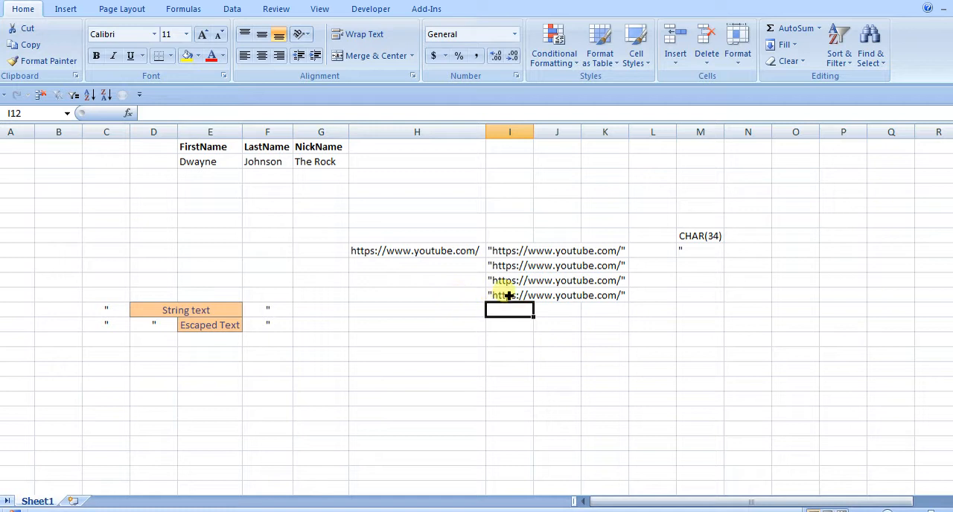
mouse_move(106, 318)
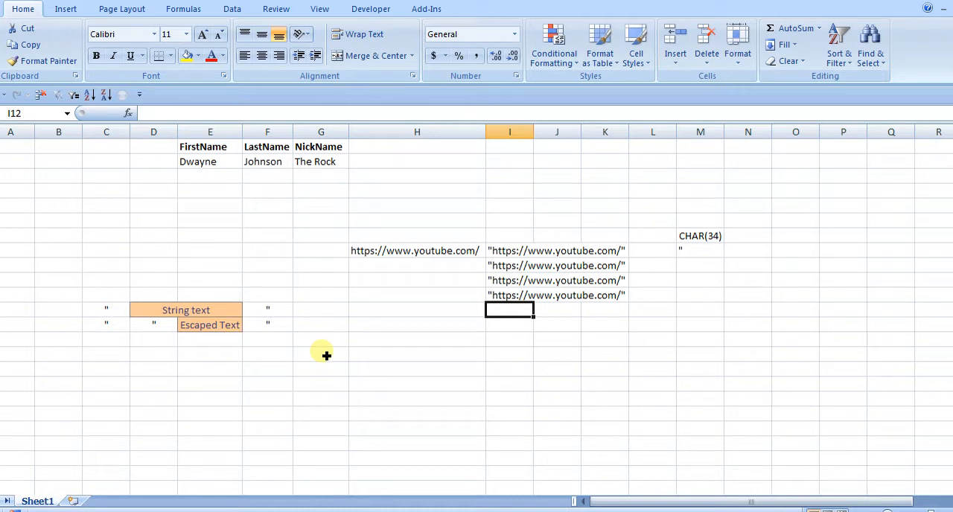
mouse_move(200, 331)
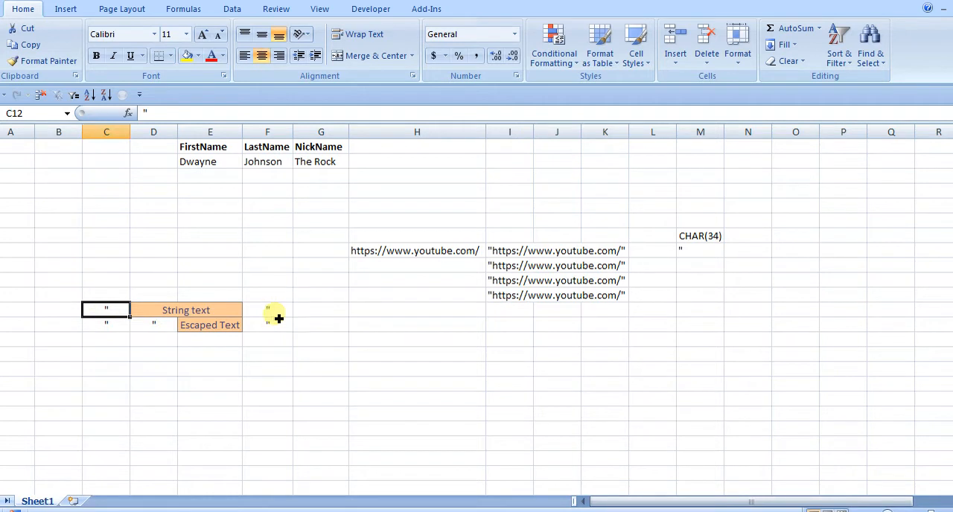
left_click(267, 310)
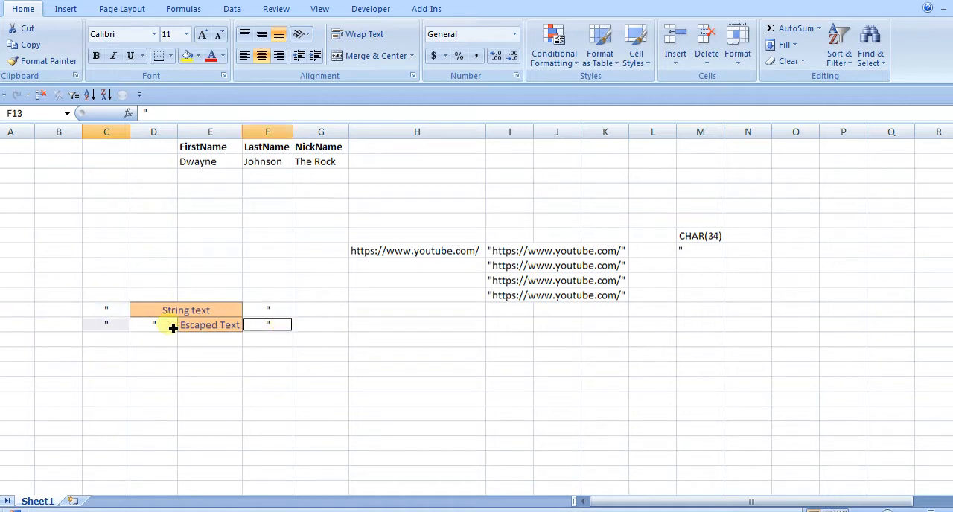
left_click(154, 324)
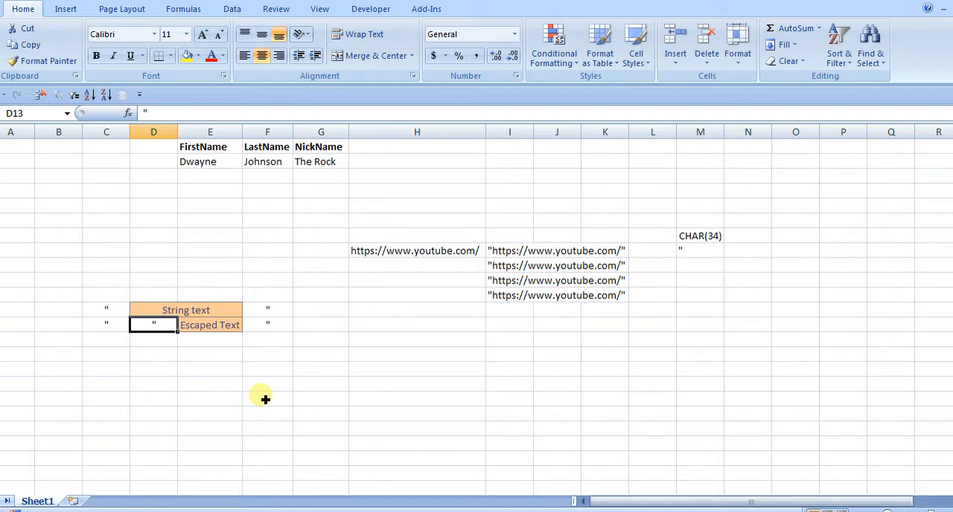
mouse_move(515, 318)
type("=")
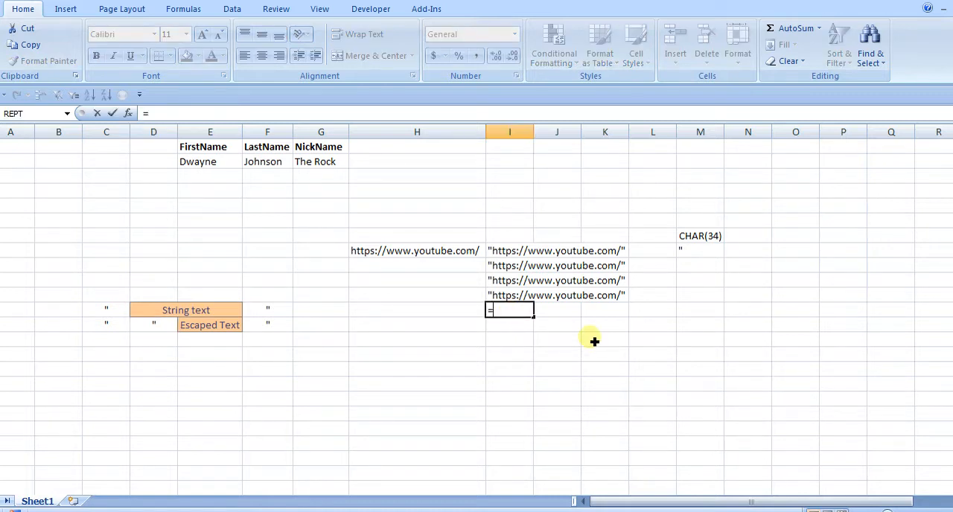
Begin a fifth escaped-quote URL formula in I12, cancel it with Esc and select H2.
type("\"\"\"\"")
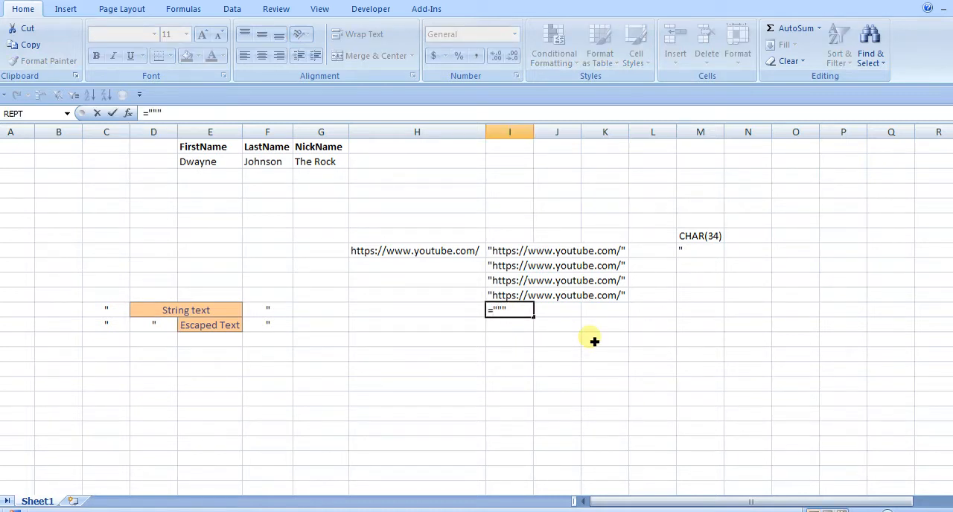
type("&")
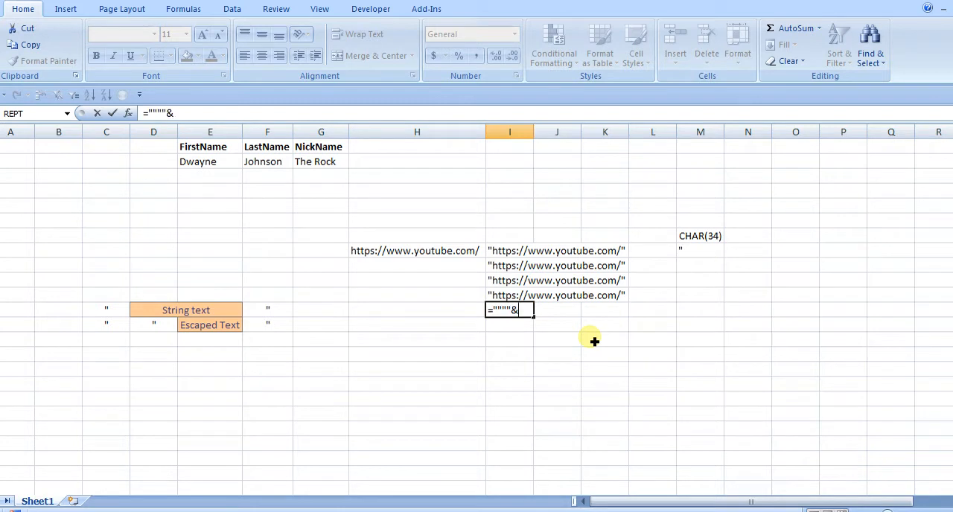
left_click(415, 250)
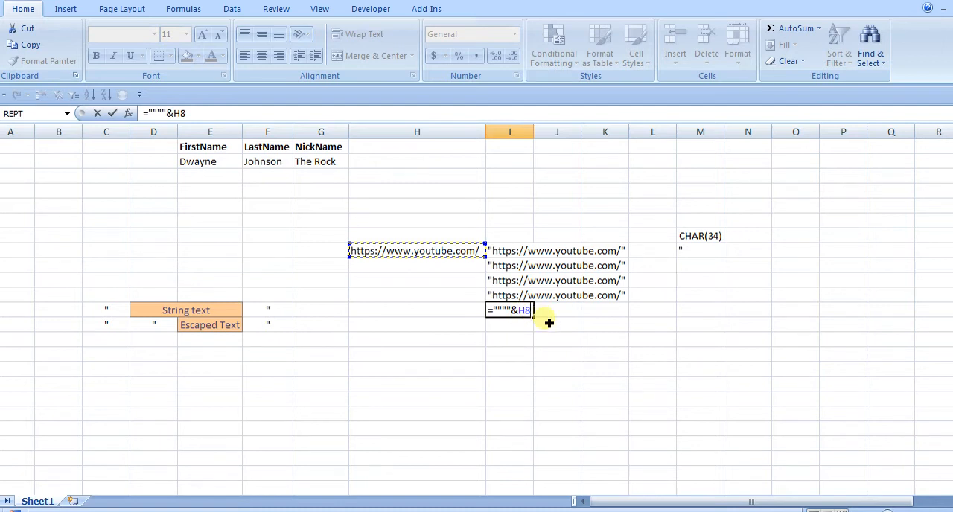
mouse_move(570, 329)
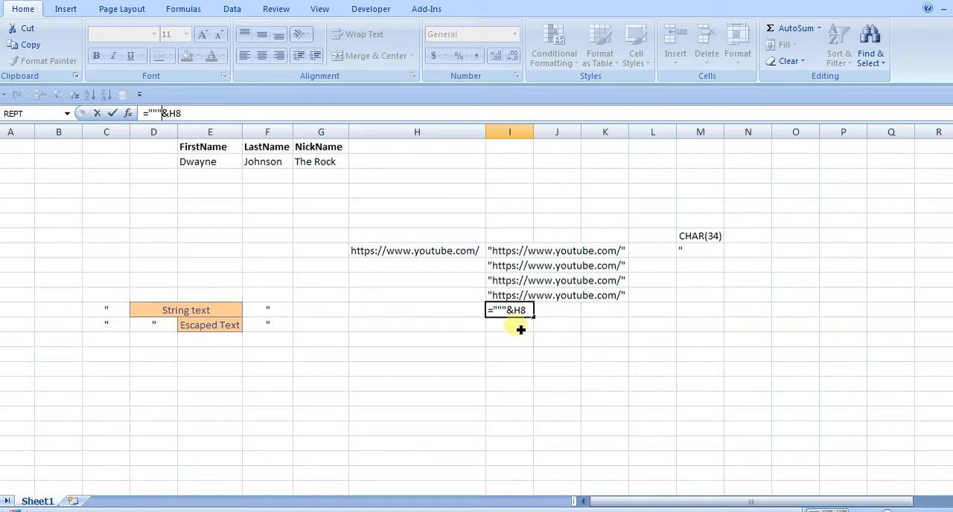
mouse_move(93, 332)
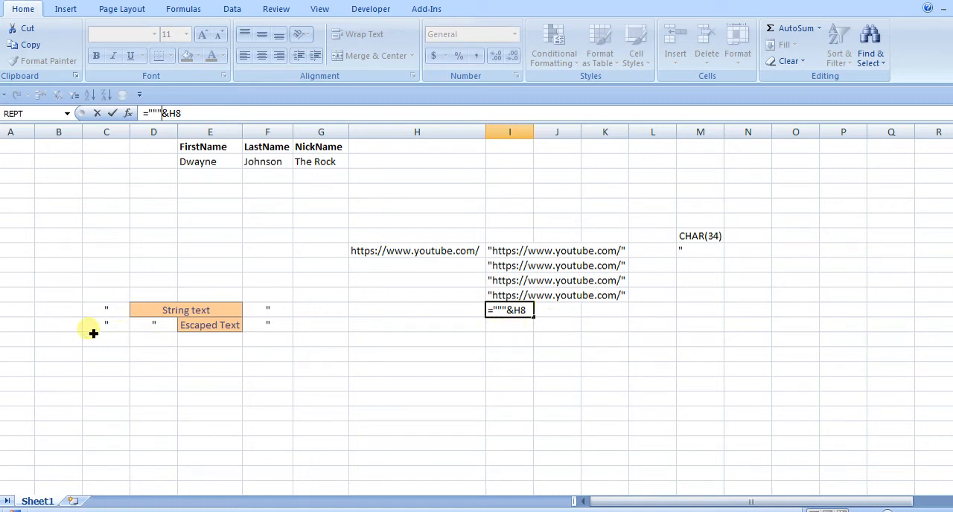
mouse_move(113, 330)
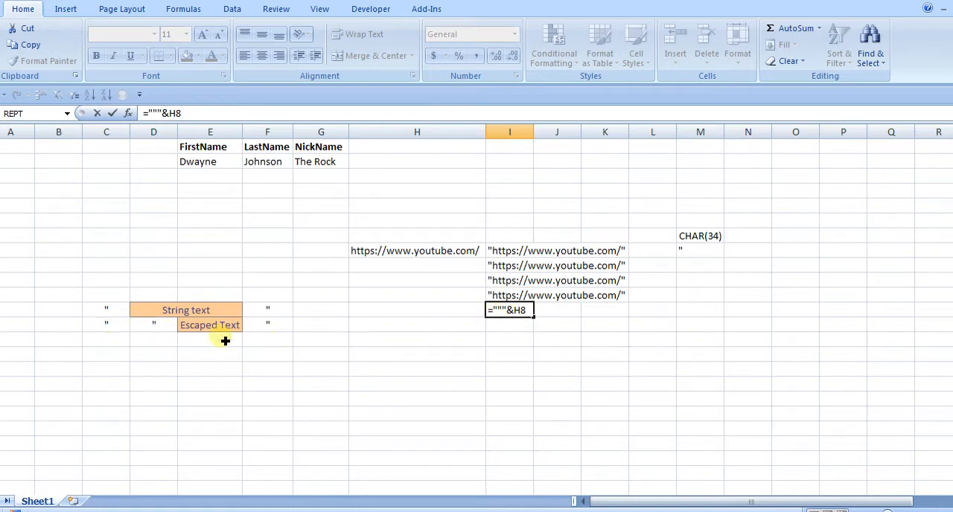
mouse_move(349, 371)
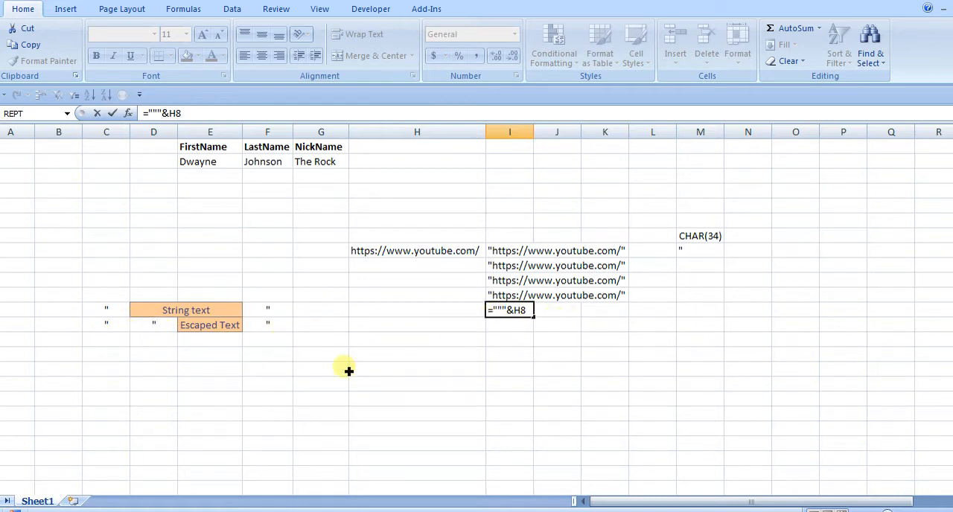
mouse_move(536, 318)
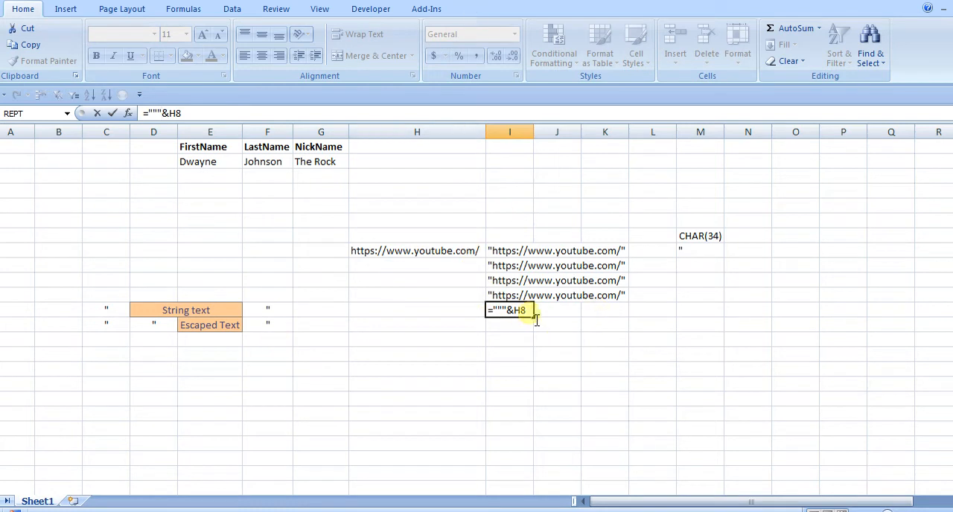
key("Escape")
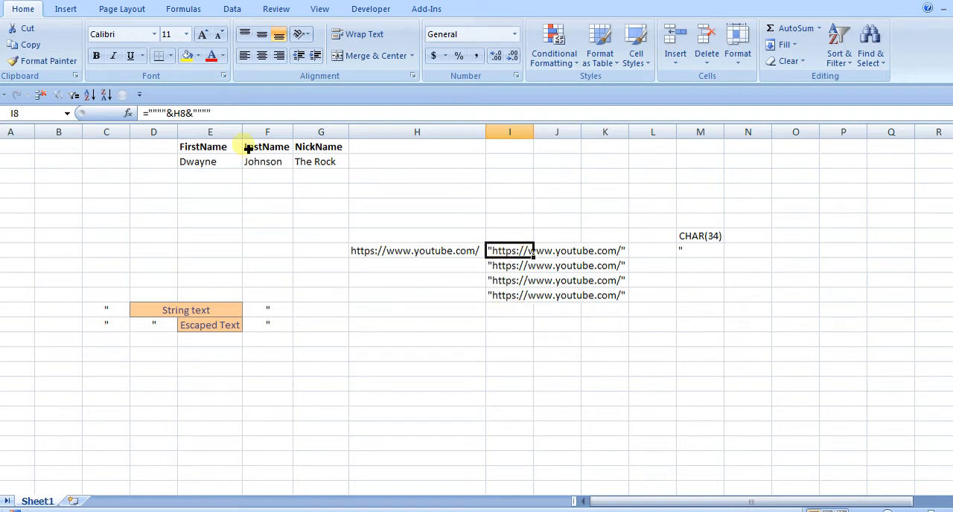
left_click(417, 161)
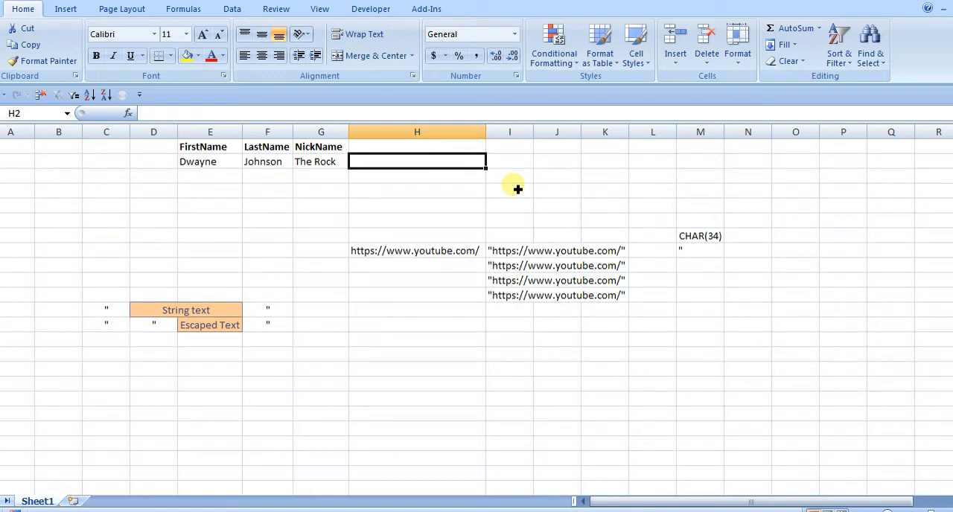
Start =CONCATENATE( in H2 with the E2 first name followed by a space.
type("=")
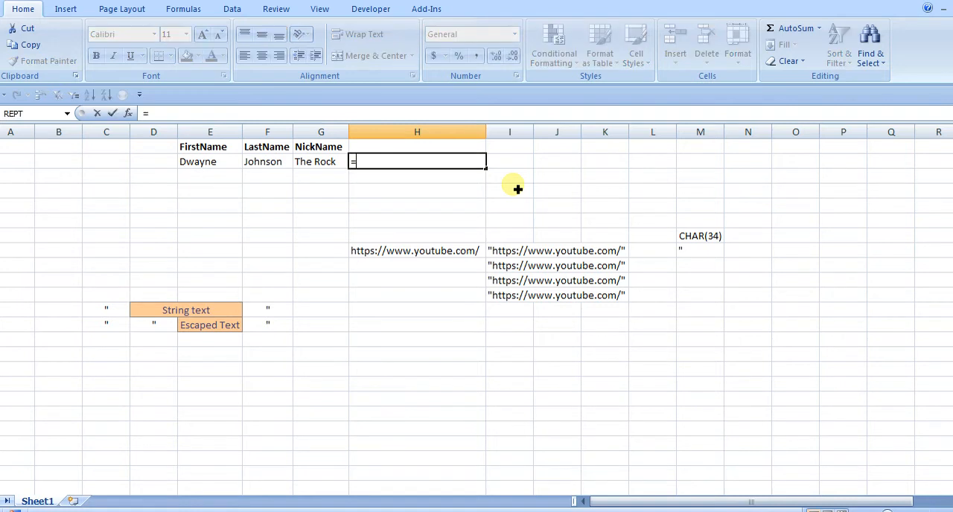
type("CONCATENATE(")
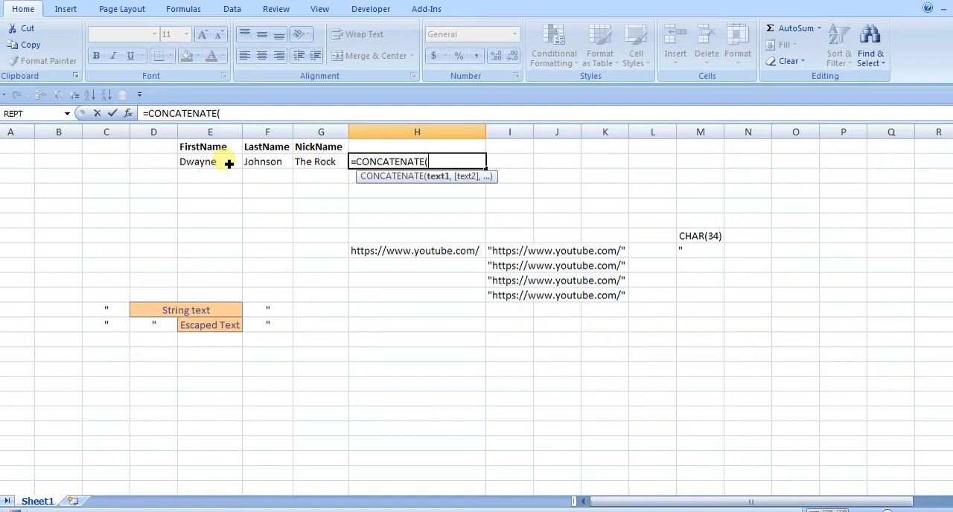
left_click(209, 161)
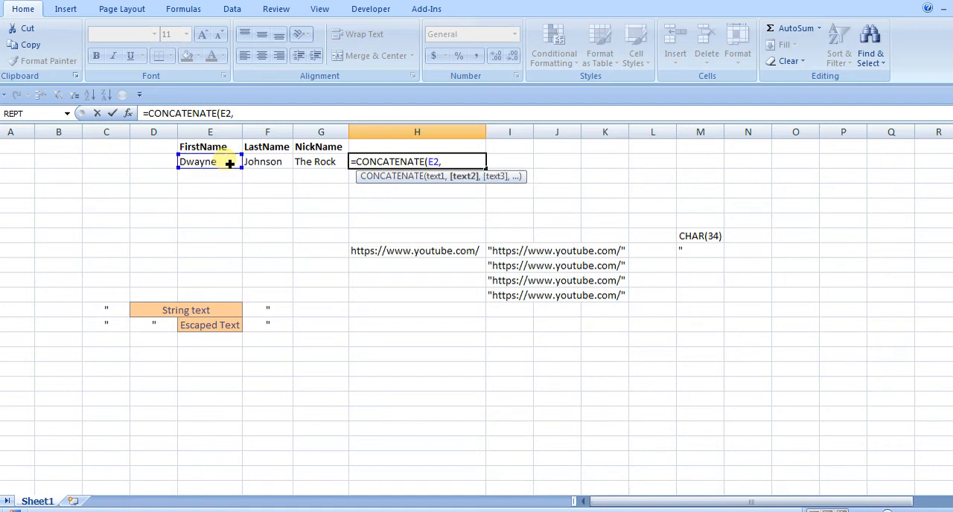
type("\" \"")
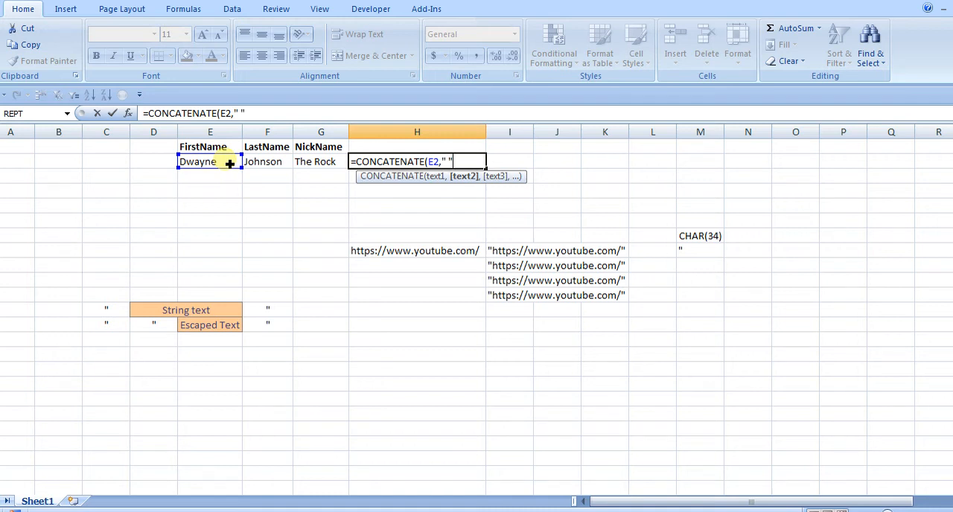
type(",")
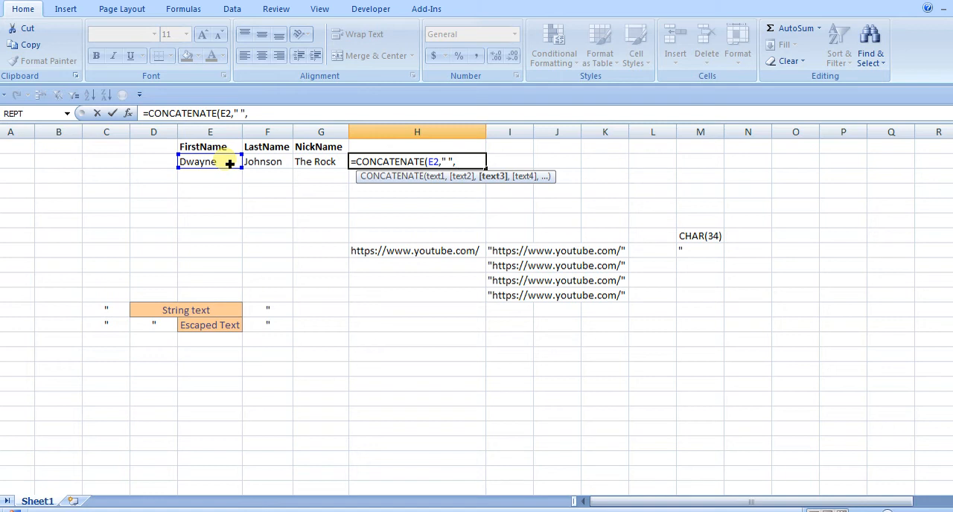
mouse_move(318, 193)
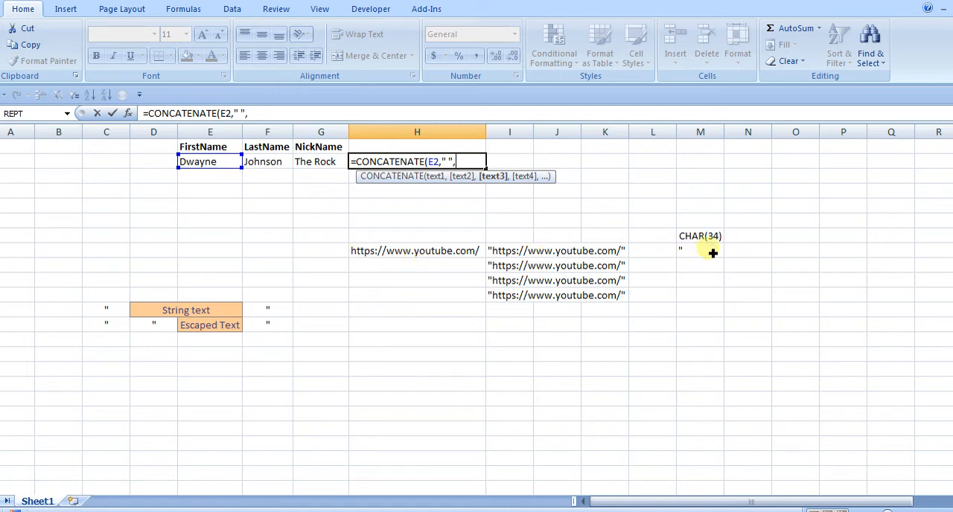
Add the M8 quote, the G2 nickname The Rock and a closing M8 quote.
left_click(700, 251)
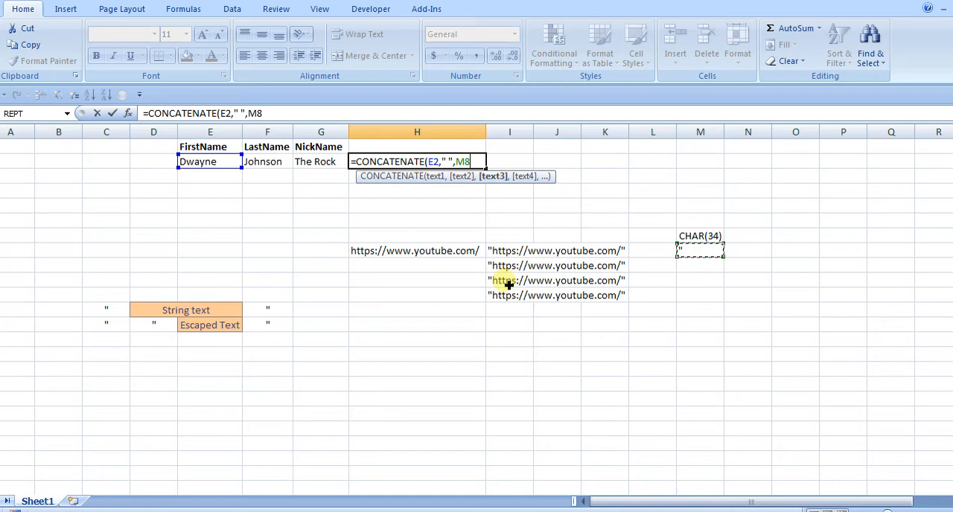
left_click(320, 161)
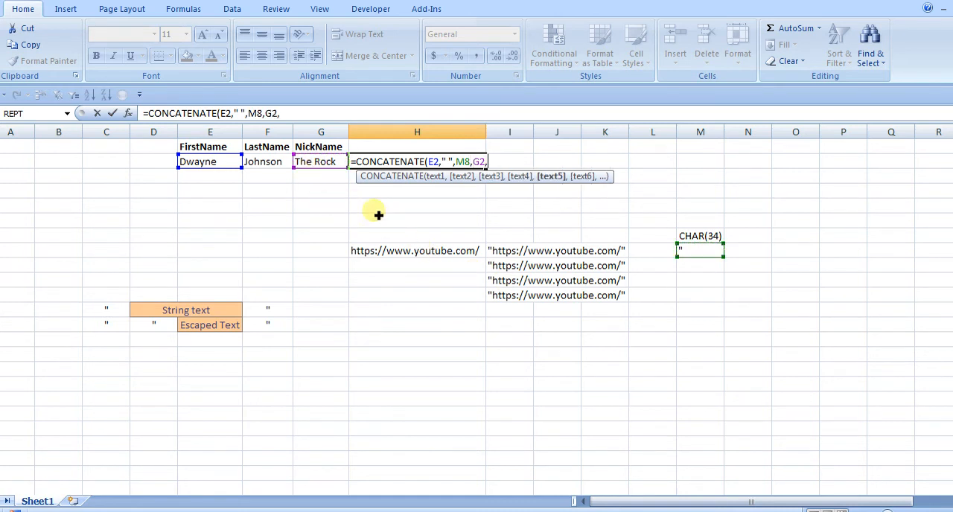
left_click(700, 250)
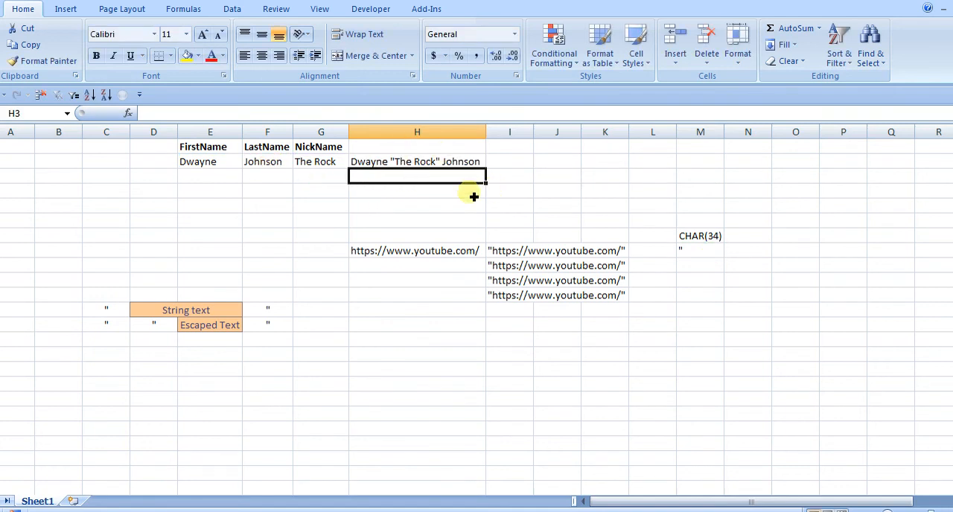
left_click(416, 161)
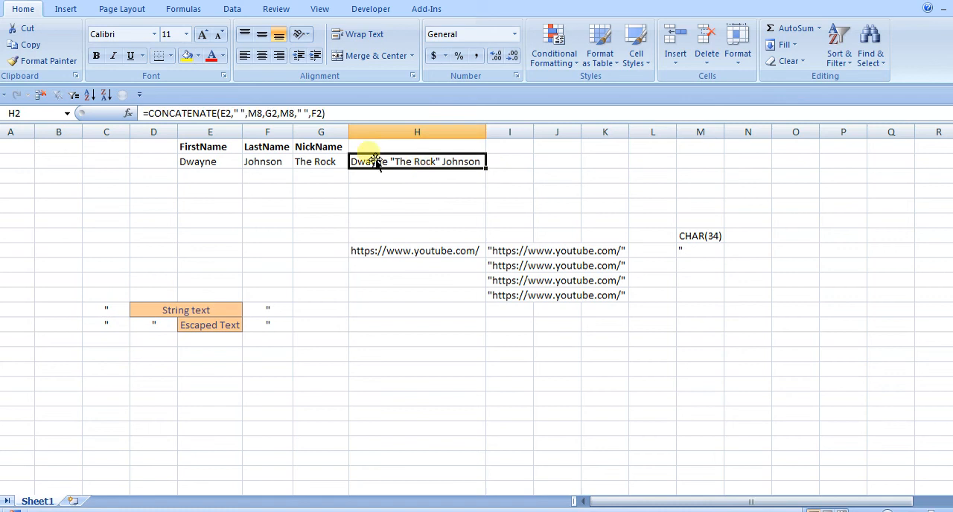
double_click(417, 161)
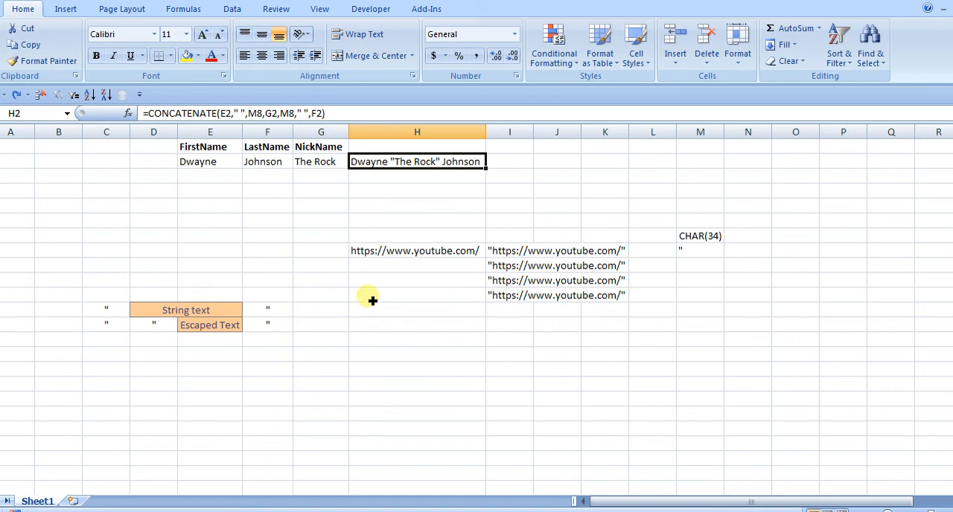
mouse_move(420, 211)
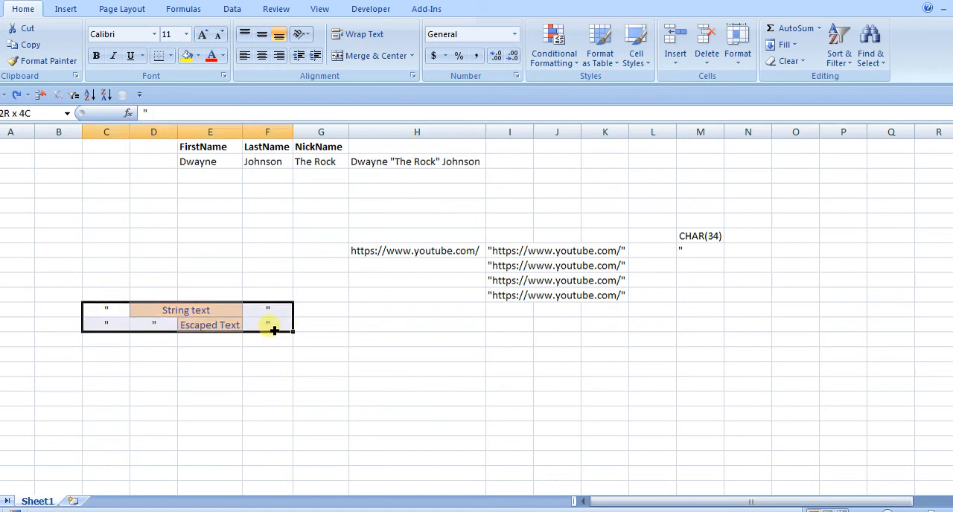
left_click(210, 326)
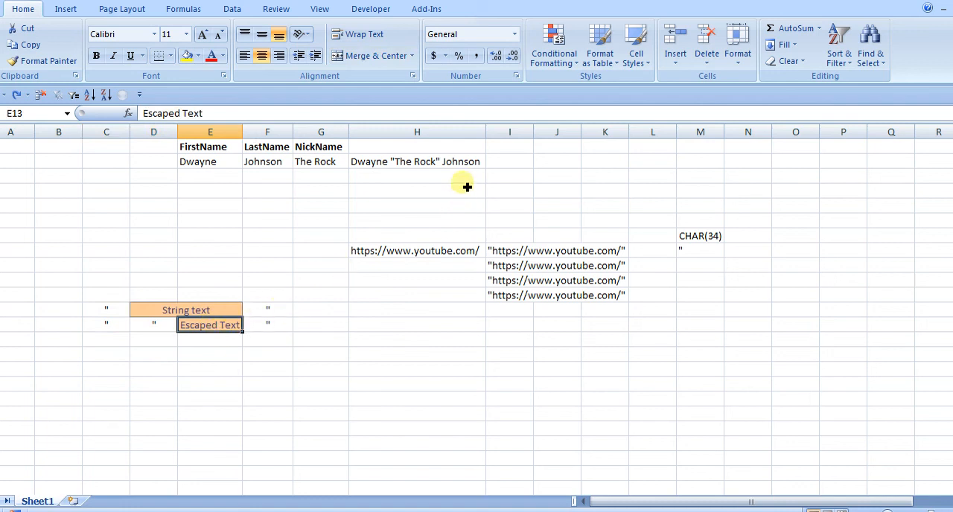
left_click(417, 177)
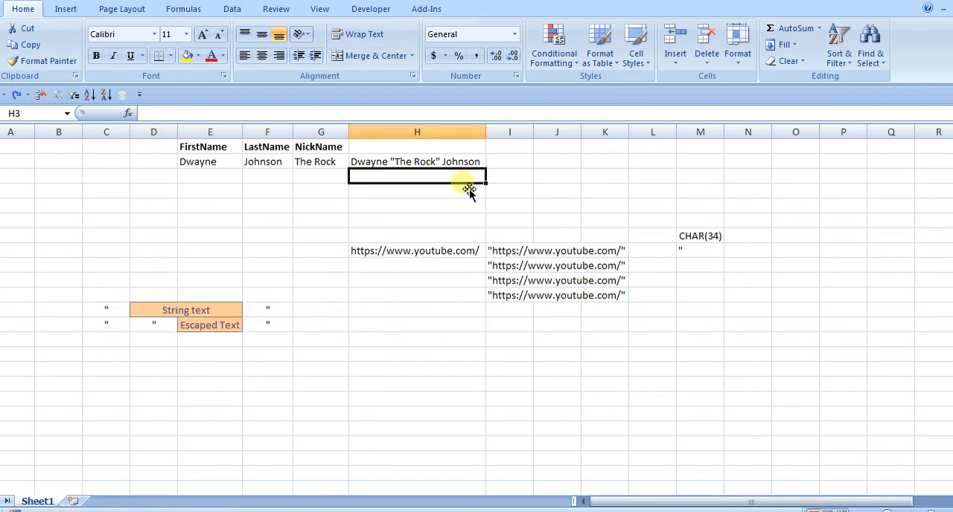